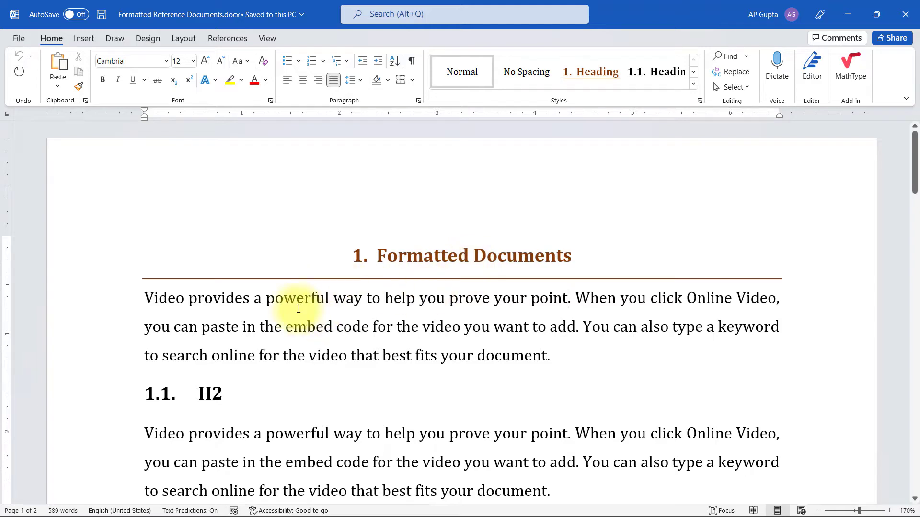
# Review the formatted reference document, then open its File screen.
pyautogui.scroll(-3)
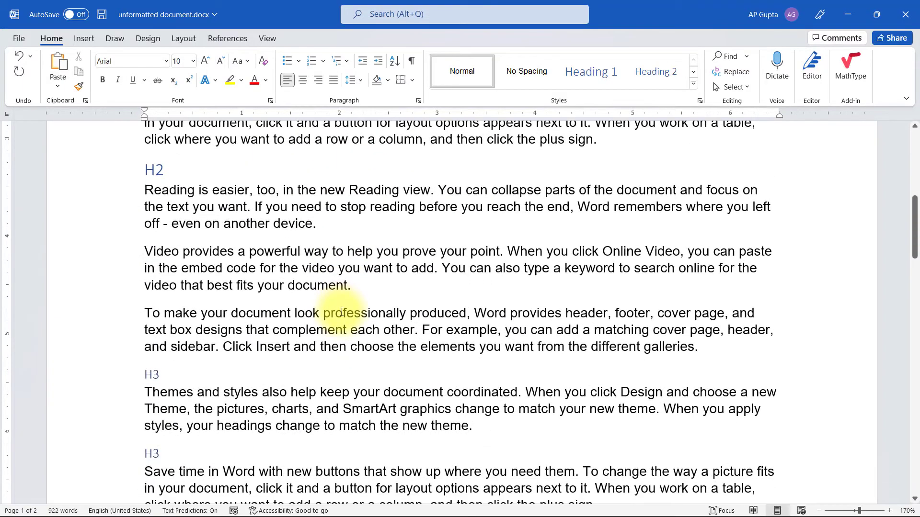
pyautogui.scroll(-3)
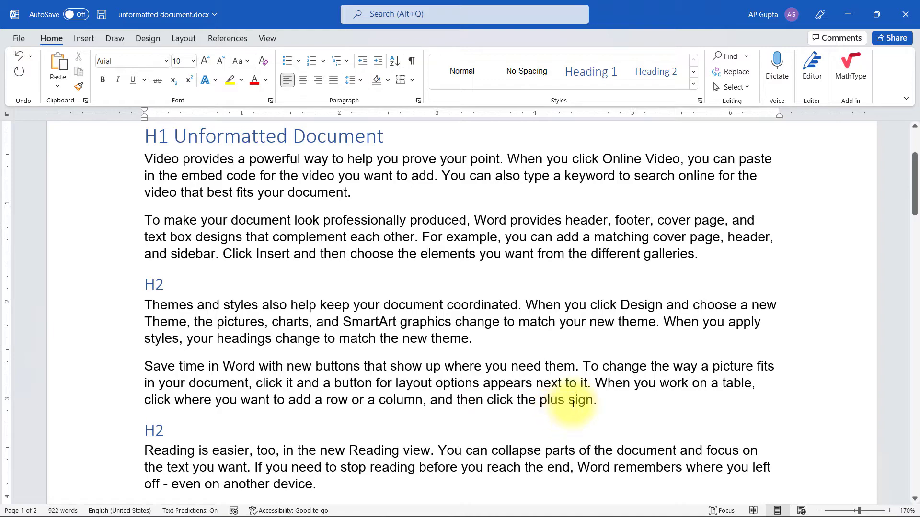
pyautogui.click(552, 505)
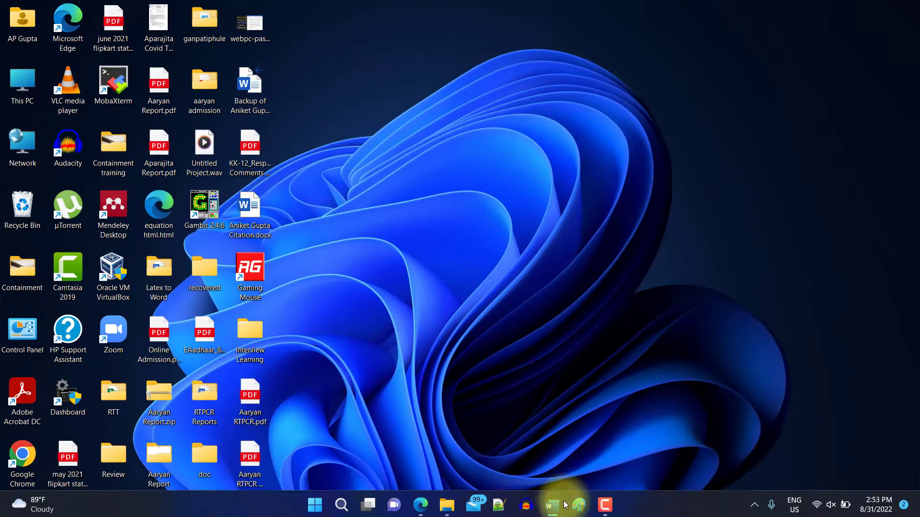
pyautogui.click(550, 505)
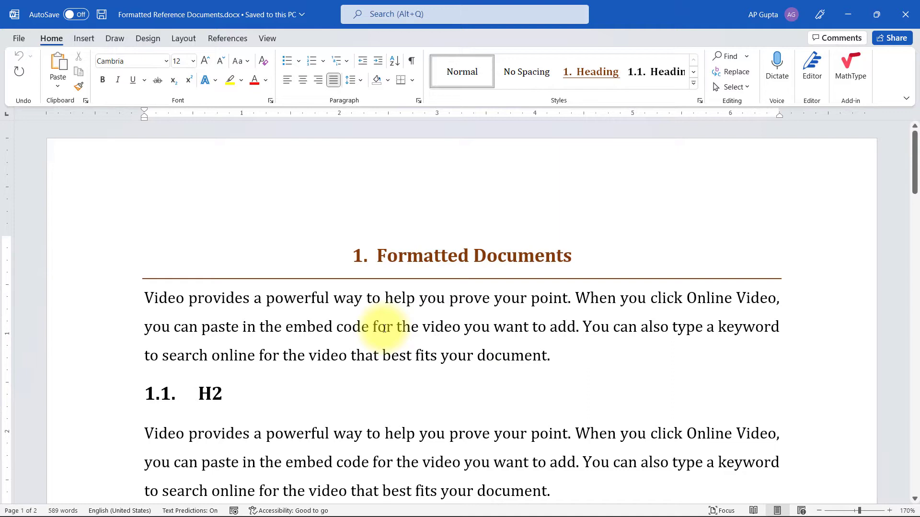
pyautogui.scroll(-3)
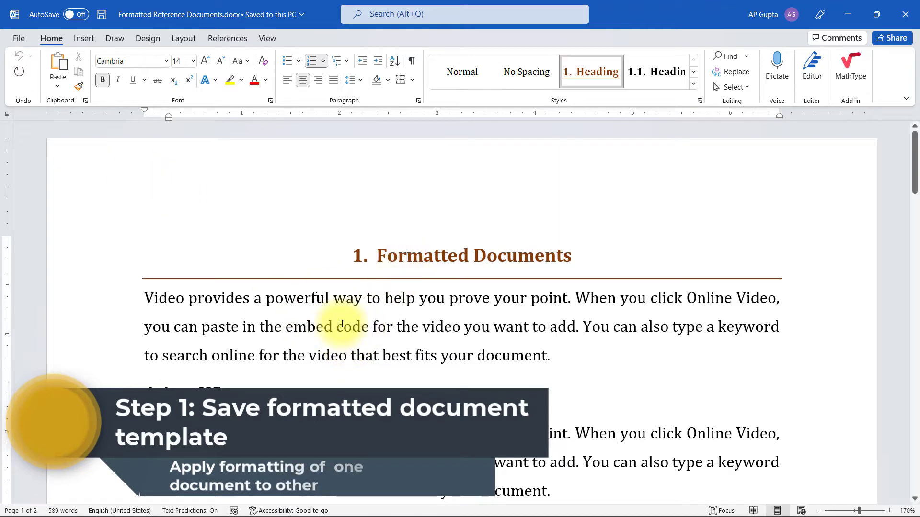
pyautogui.click(19, 39)
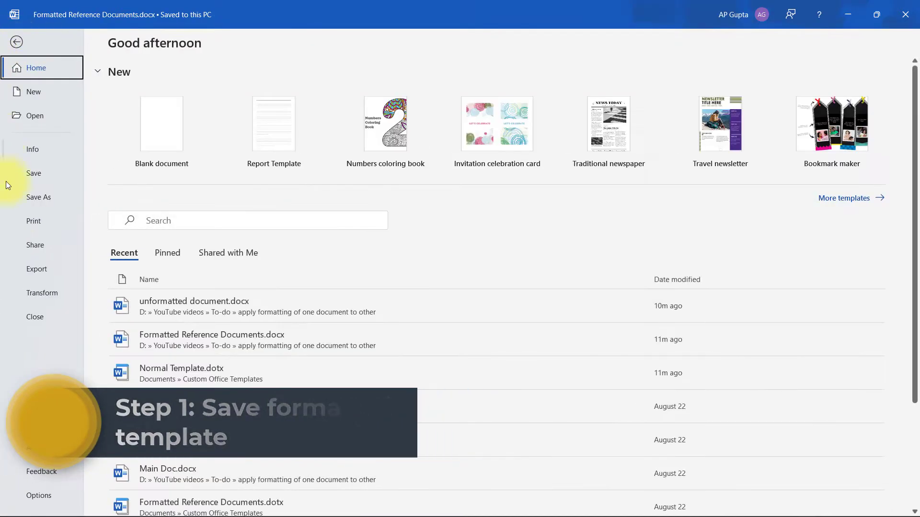
# Save the formatted document as Word Template 'Formatted Document Template', then open the unformatted document's File screen.
pyautogui.click(39, 197)
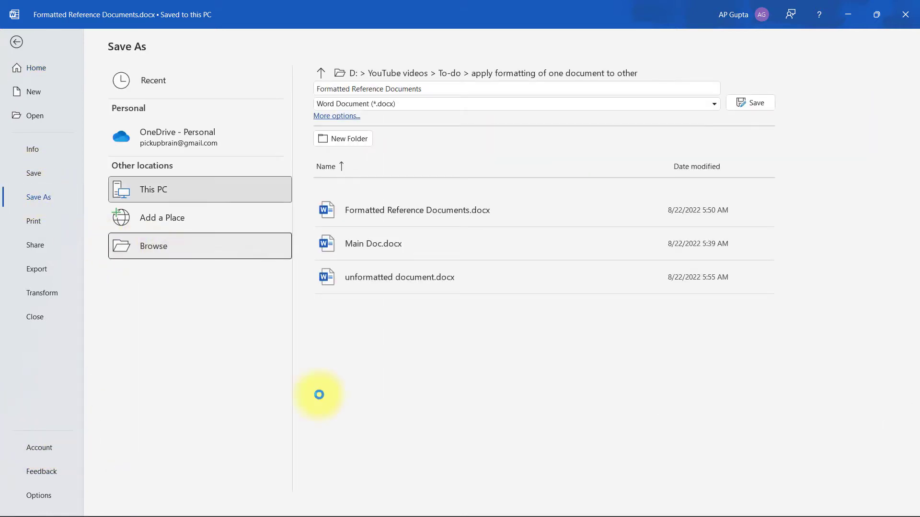
pyautogui.click(153, 246)
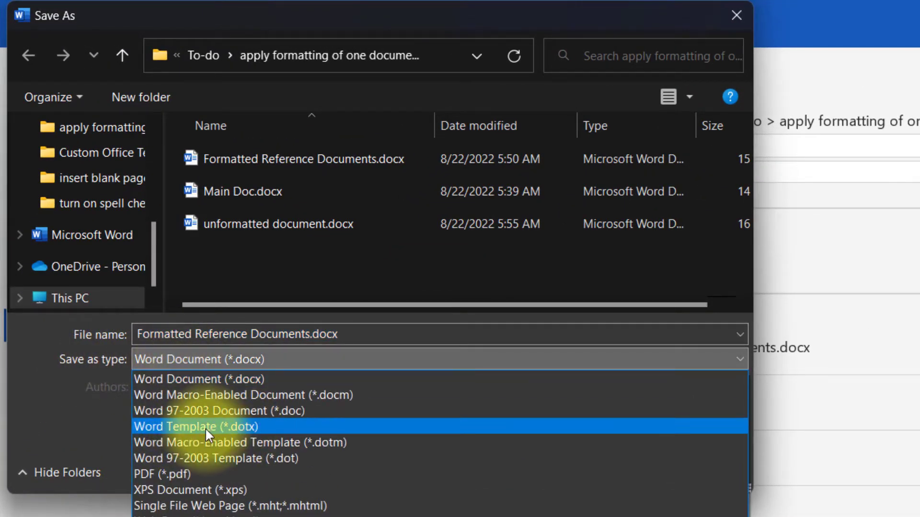
pyautogui.moveTo(150, 443)
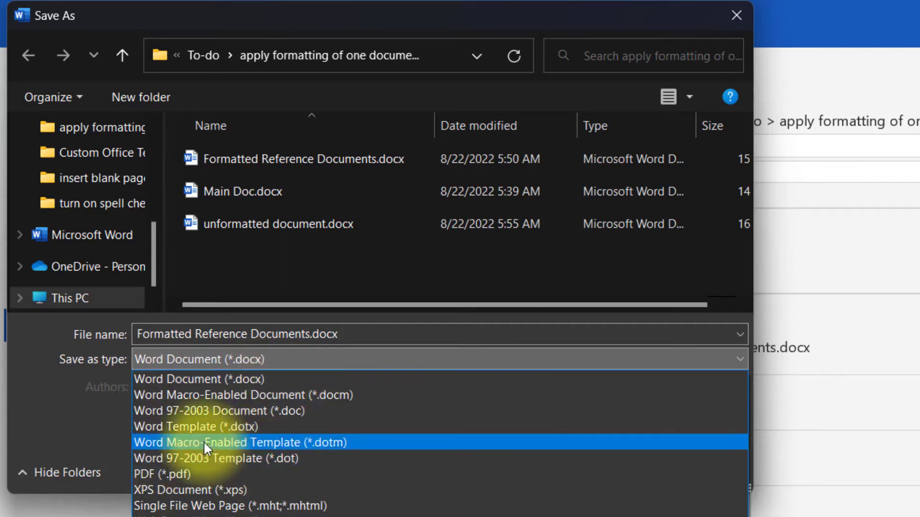
pyautogui.moveTo(194, 426)
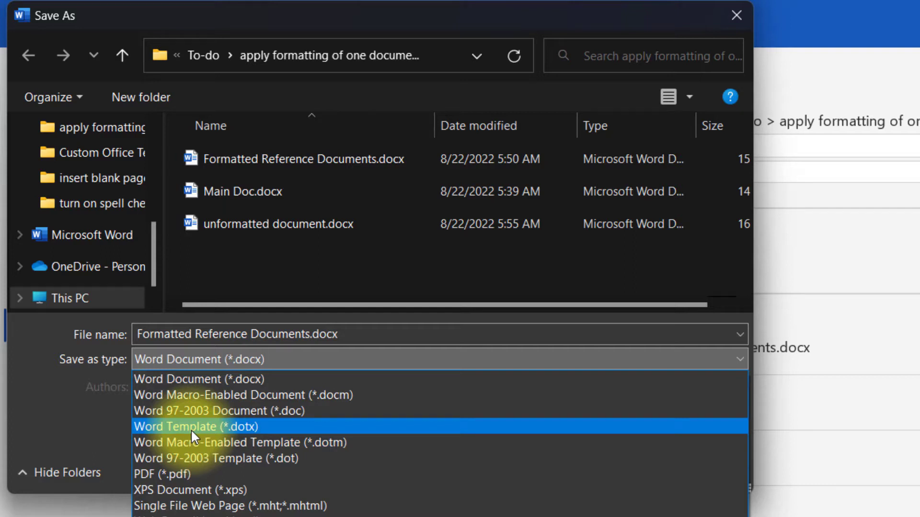
pyautogui.click(194, 427)
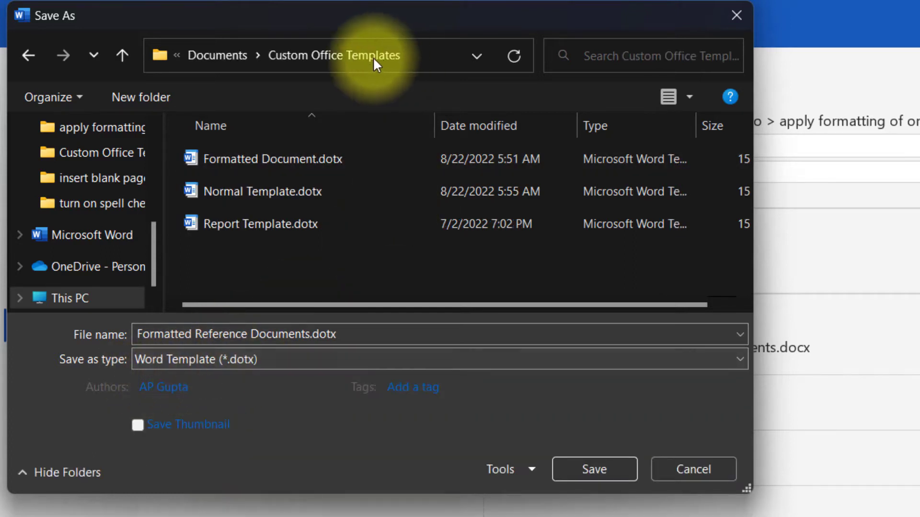
pyautogui.click(335, 55)
pyautogui.write(' Template')
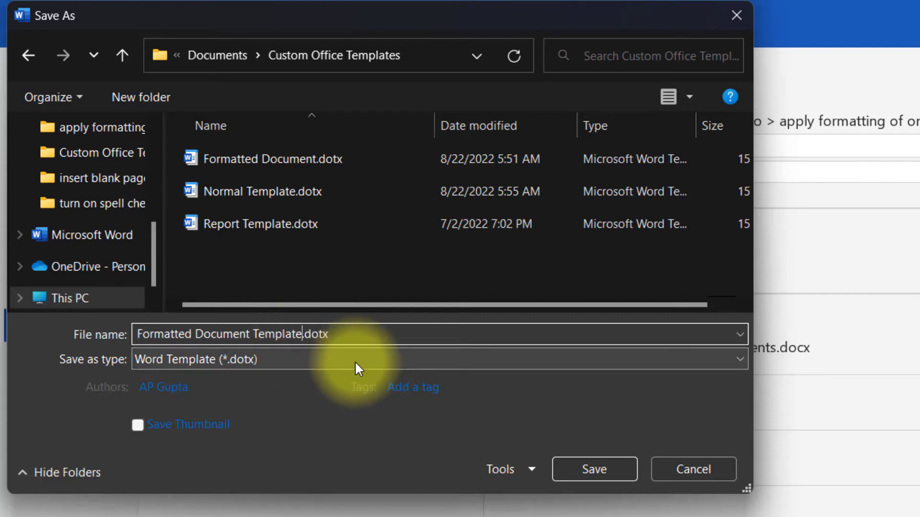
pyautogui.click(594, 469)
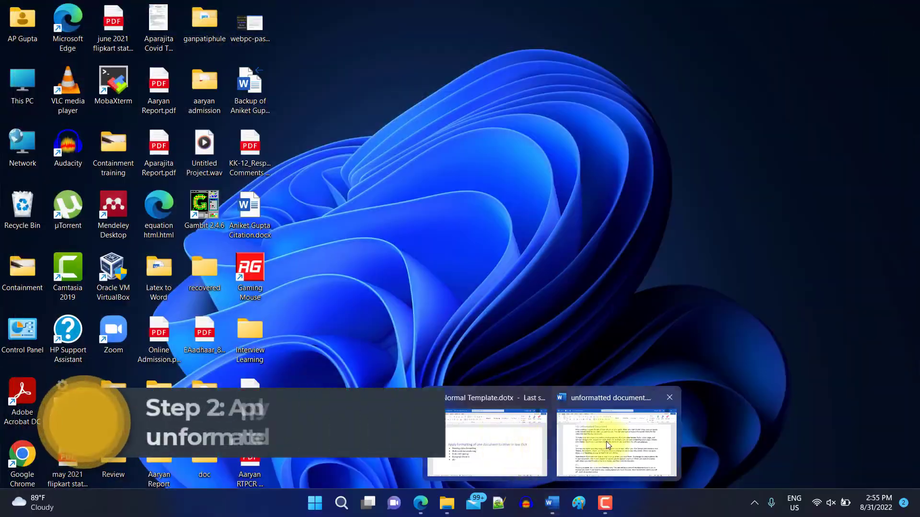
pyautogui.click(615, 437)
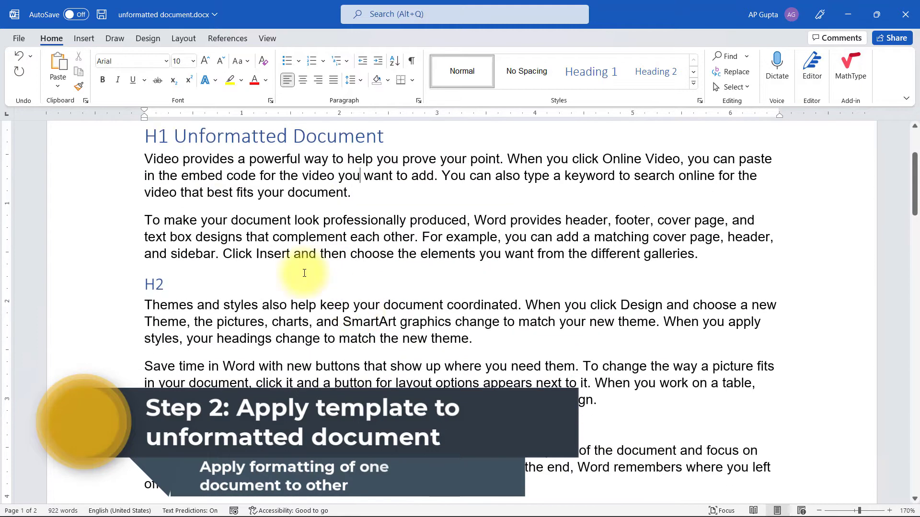
pyautogui.click(19, 38)
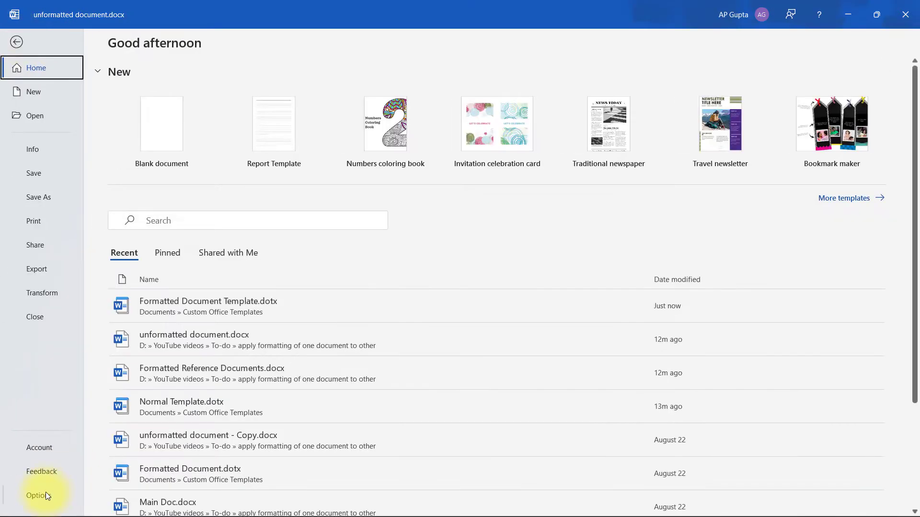
# In Word Options Add-ins, manage Templates to open the Templates and Add-ins dialog.
pyautogui.click(39, 495)
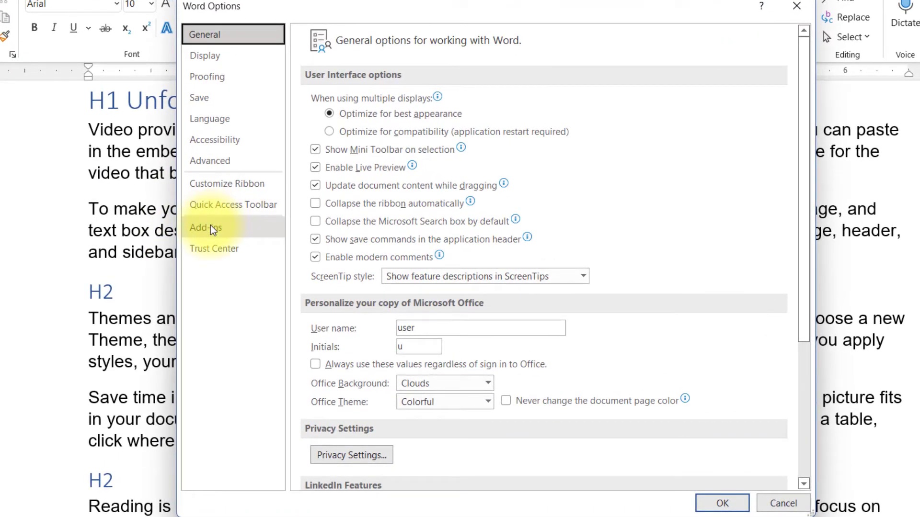
pyautogui.click(205, 227)
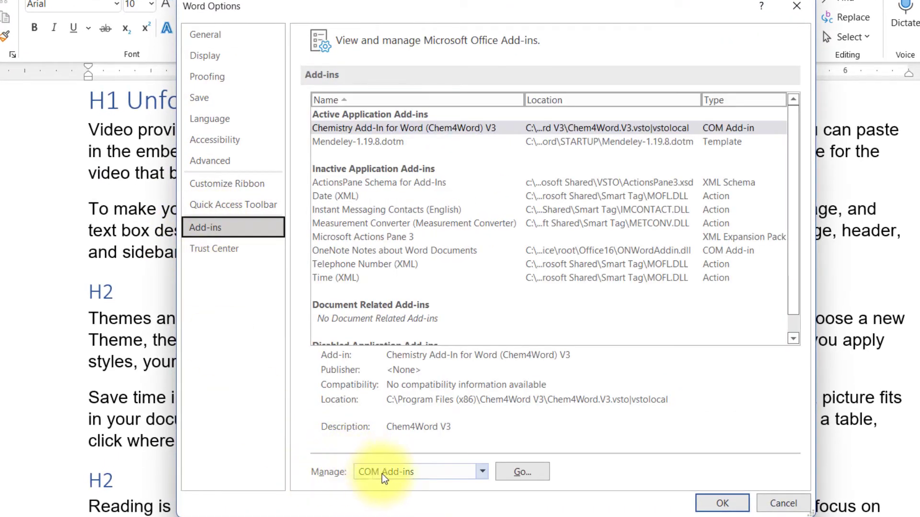
pyautogui.click(482, 471)
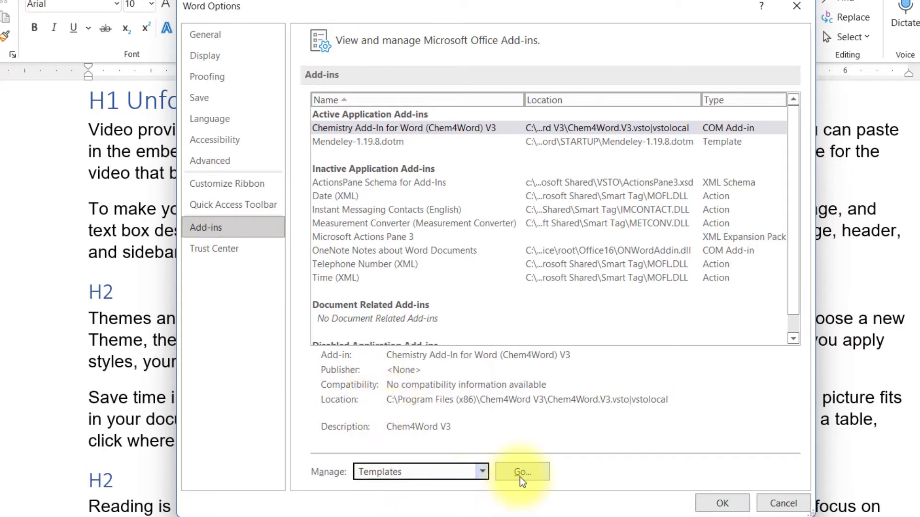
pyautogui.click(521, 472)
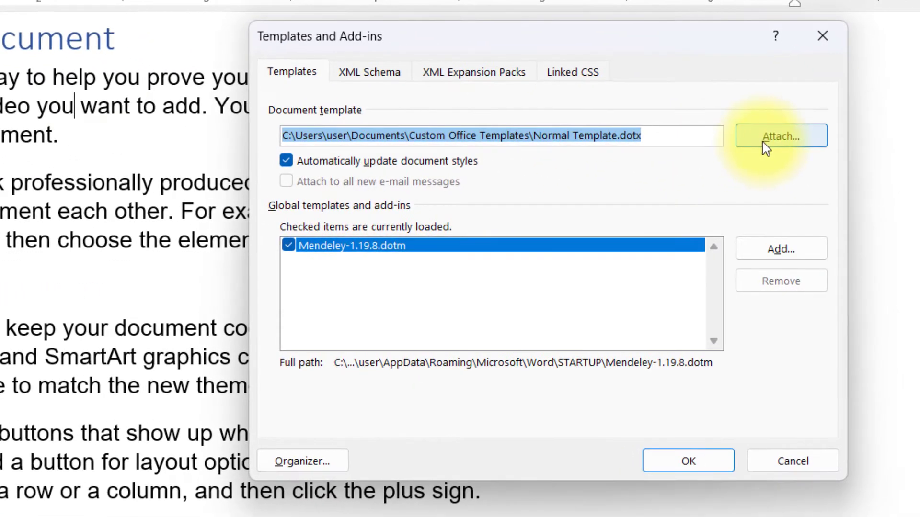
# Attach Formatted Document Template.dotx to the unformatted document and confirm.
pyautogui.click(780, 136)
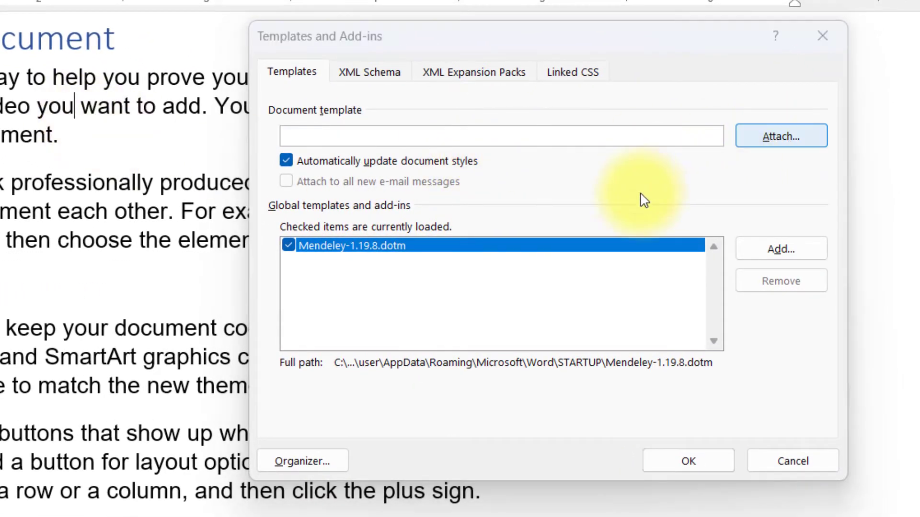
pyautogui.click(781, 135)
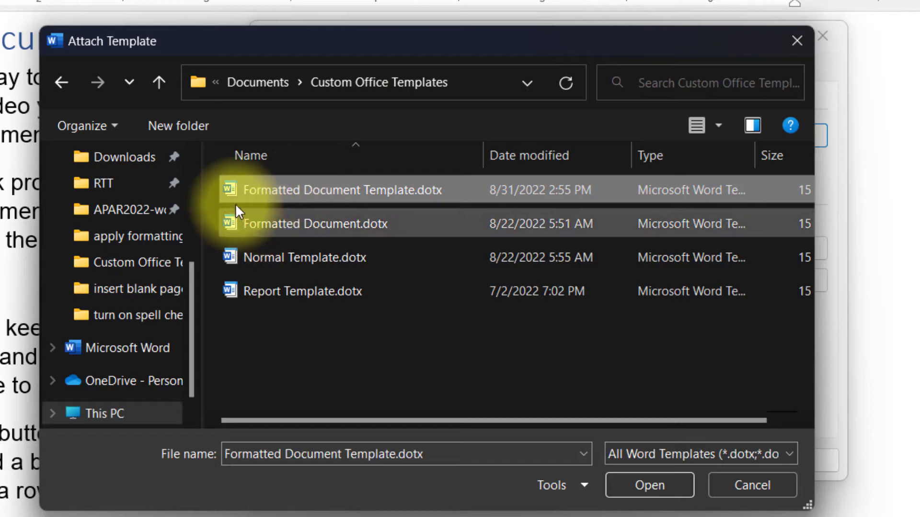
pyautogui.moveTo(404, 202)
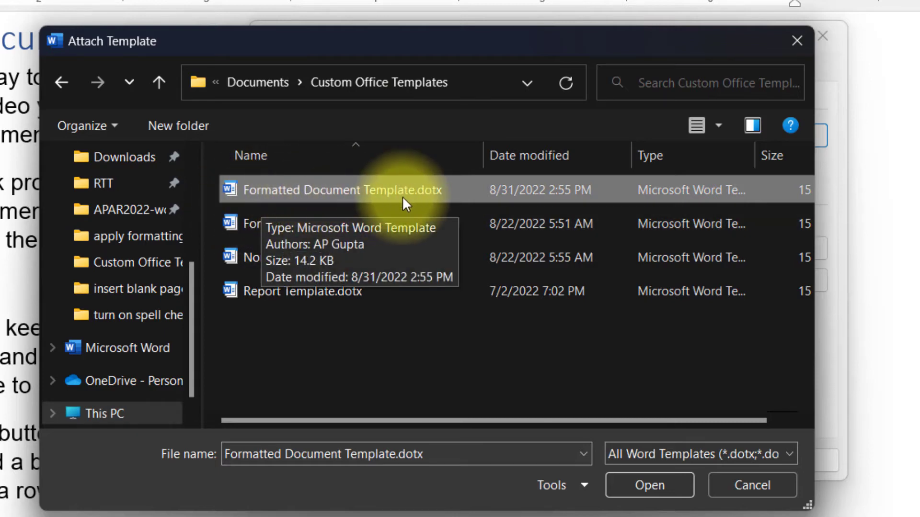
pyautogui.click(649, 485)
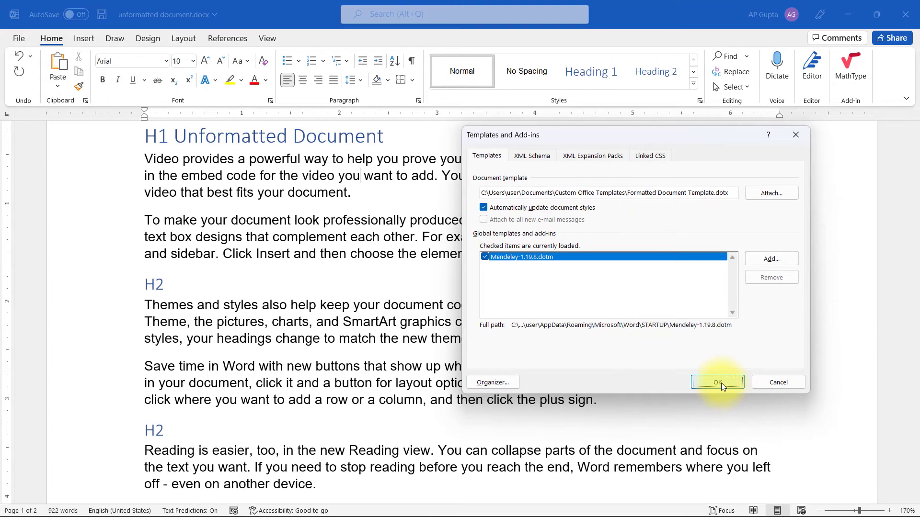
pyautogui.click(716, 382)
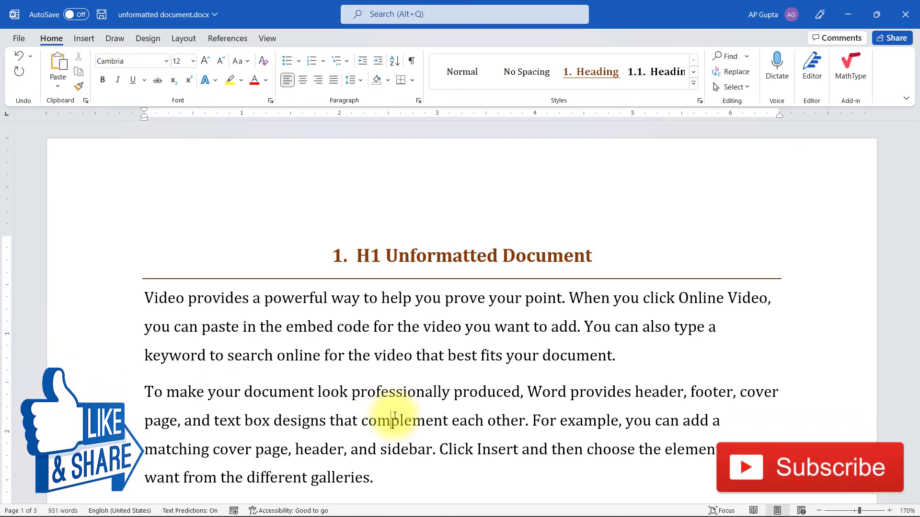
# Scroll down to the numbered Cambria H2 heading and restyled body text.
pyautogui.scroll(-3)
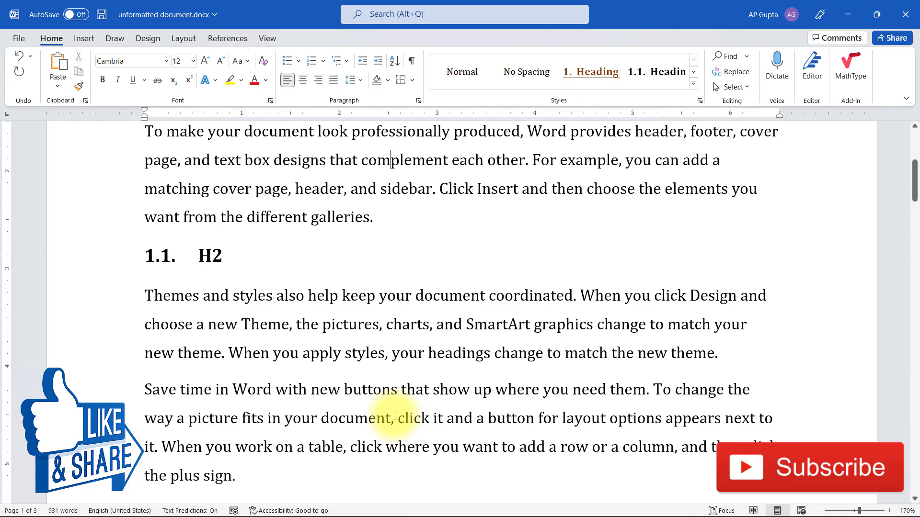